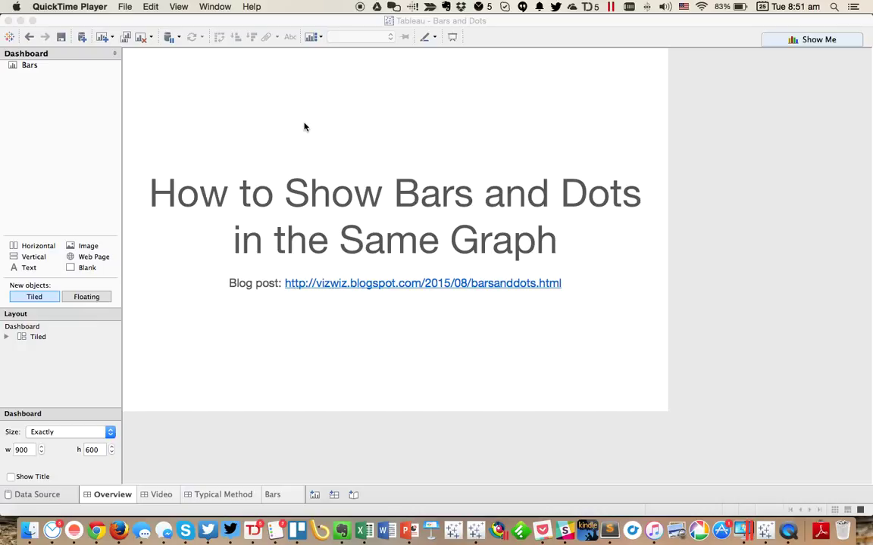
mouse_move(277, 442)
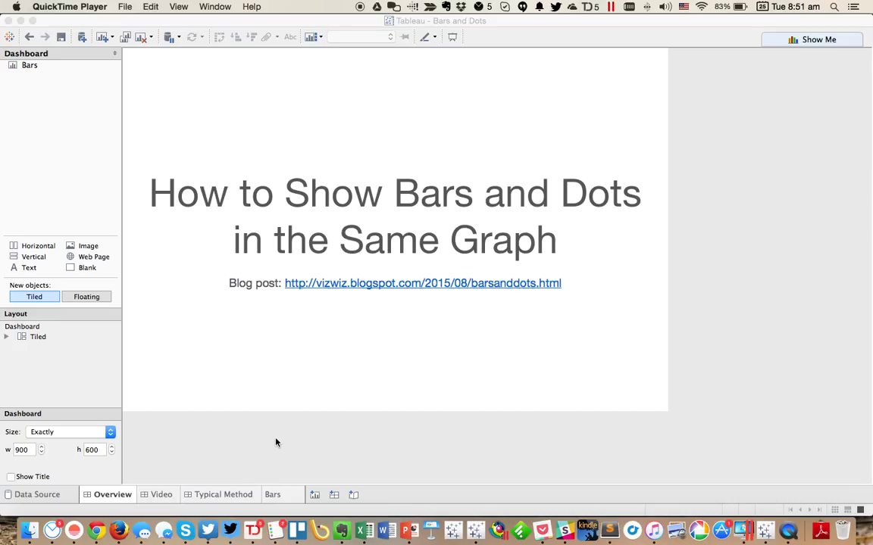
Step: On the Bars sheet, put Customer Name on Rows for a sales bar chart
left_click(272, 494)
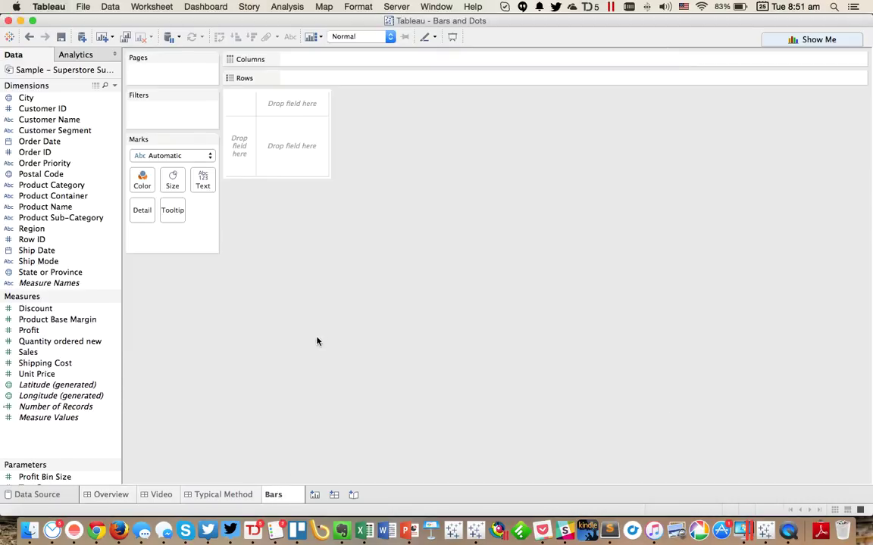
left_click(50, 120)
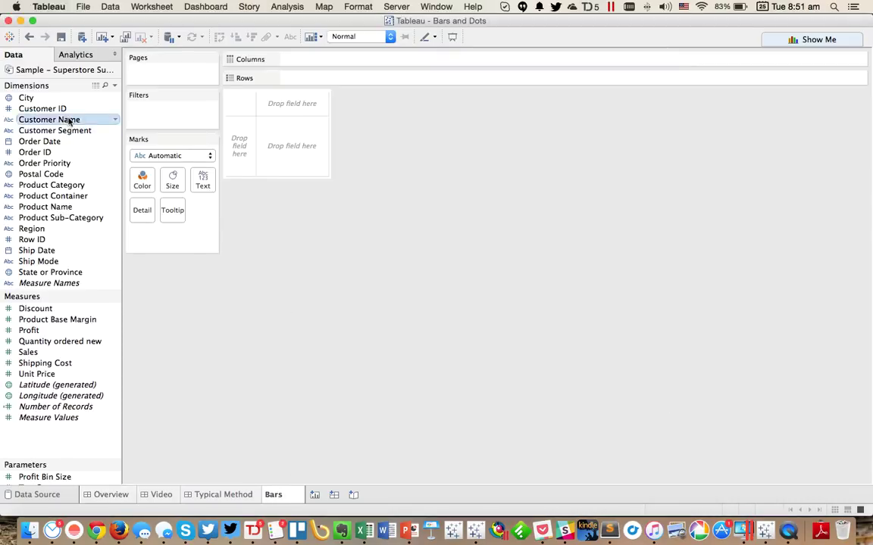
left_click_drag(48, 119, 325, 78)
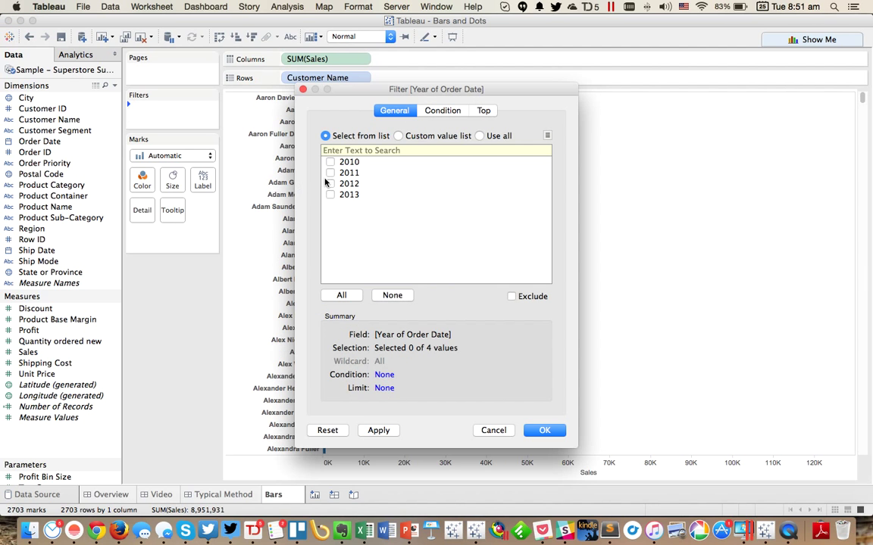
Step: Filter to the chosen order year, Central region, Furniture, and Small Business customers
left_click(544, 430)
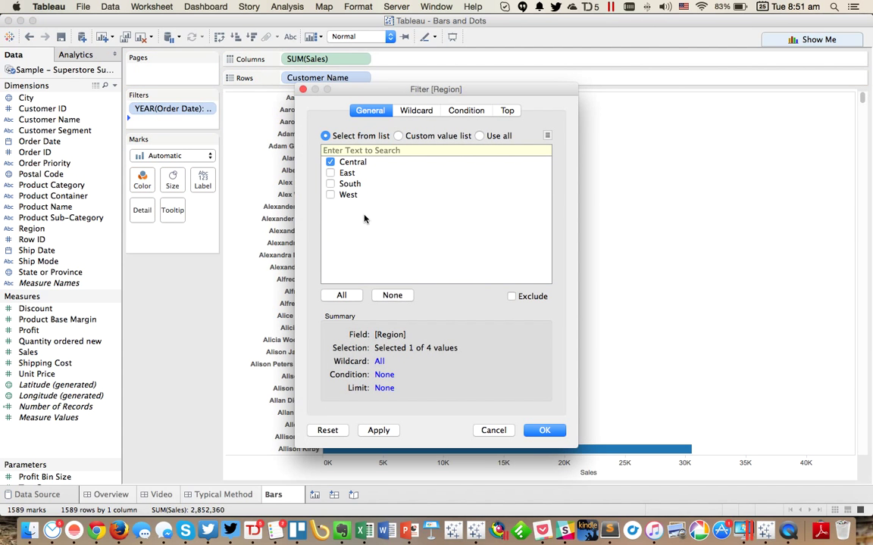
left_click(544, 430)
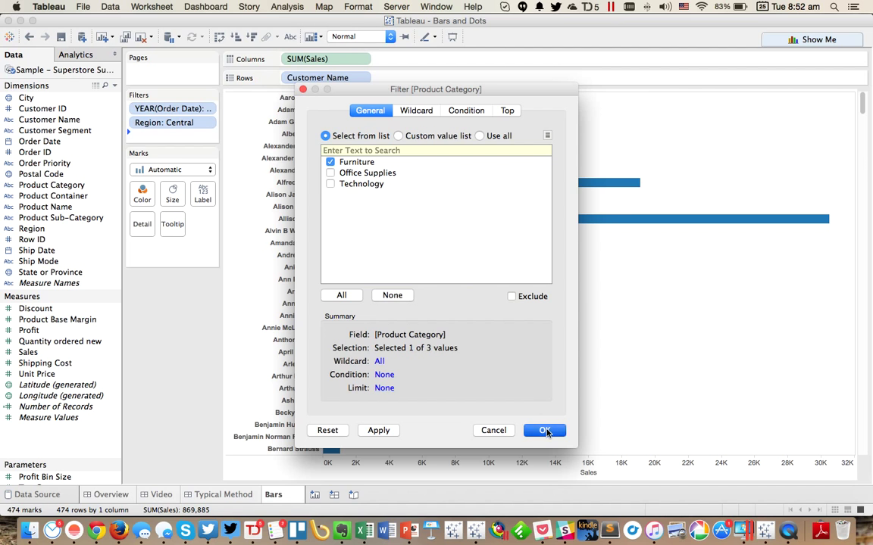
left_click(544, 430)
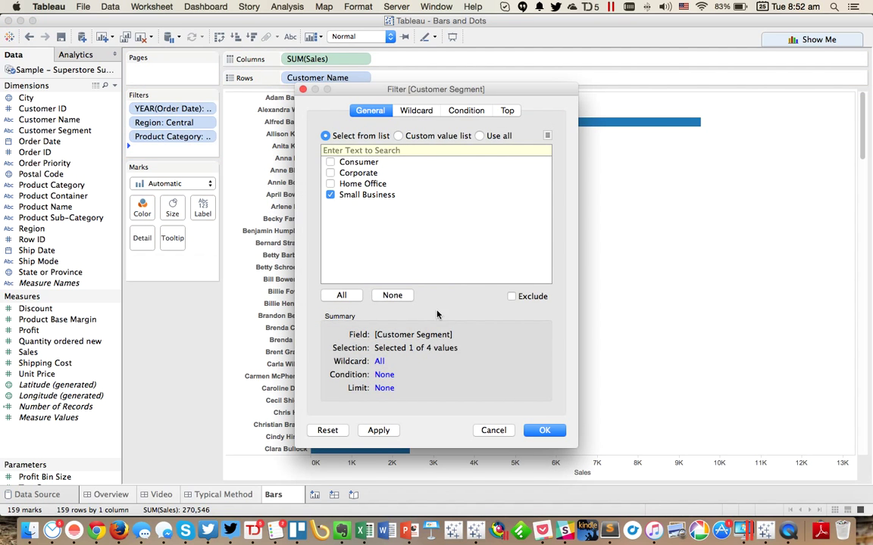
left_click(544, 430)
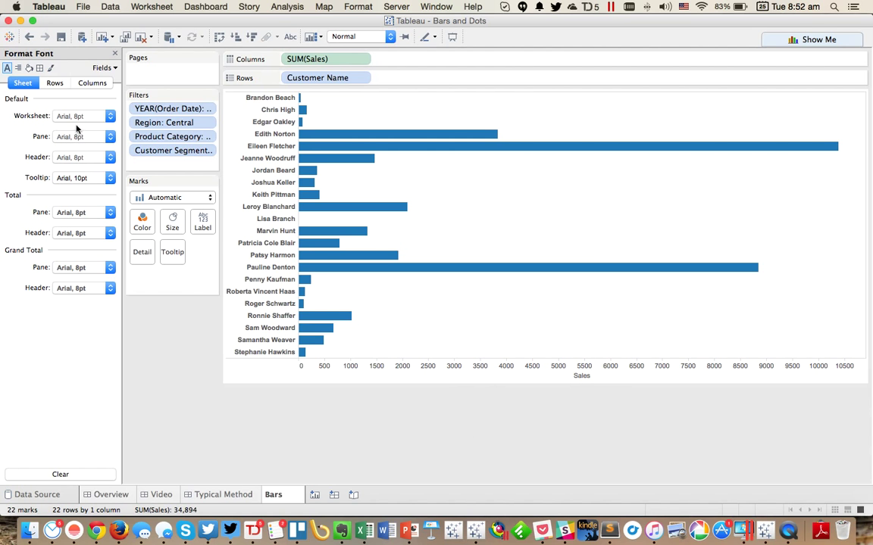
Step: Set worksheet and tooltip fonts to Century Gothic
left_click(81, 137)
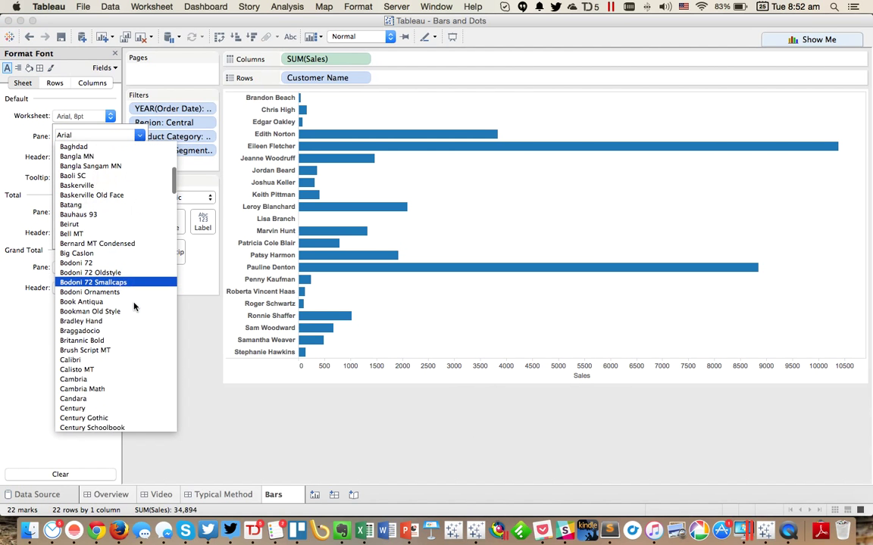
left_click(84, 418)
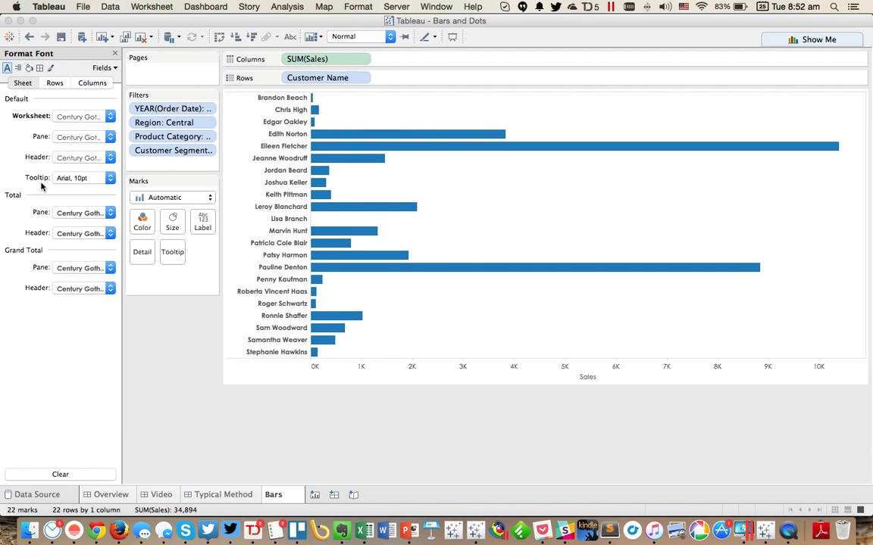
left_click(110, 178)
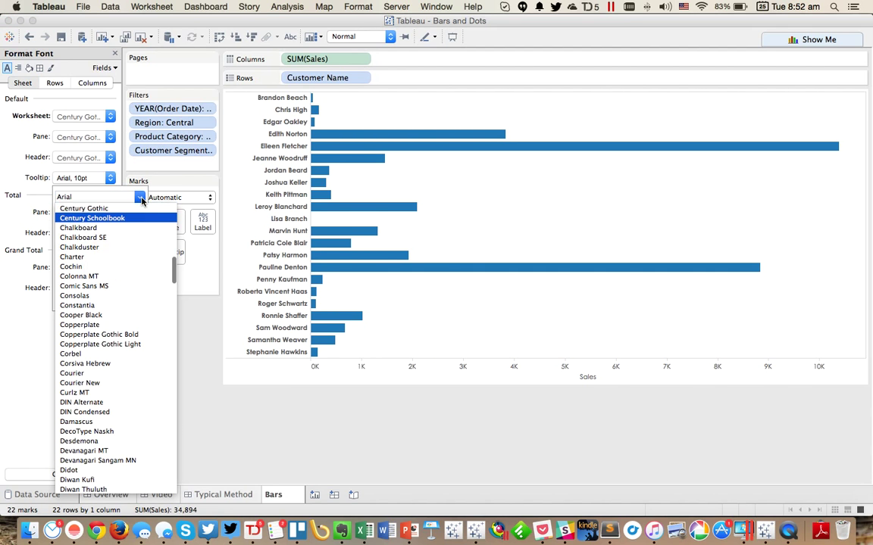
left_click(83, 208)
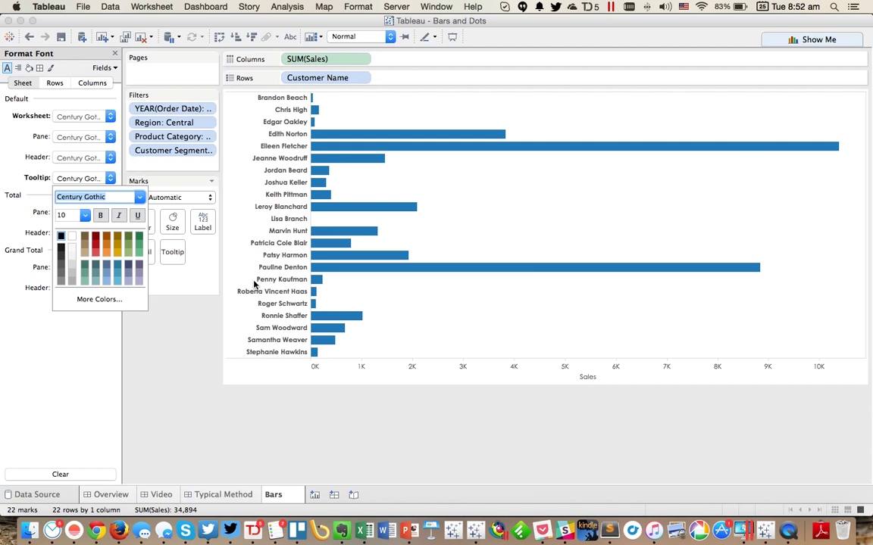
Step: Remove bold from the customer name headers and close the format pane
right_click(282, 97)
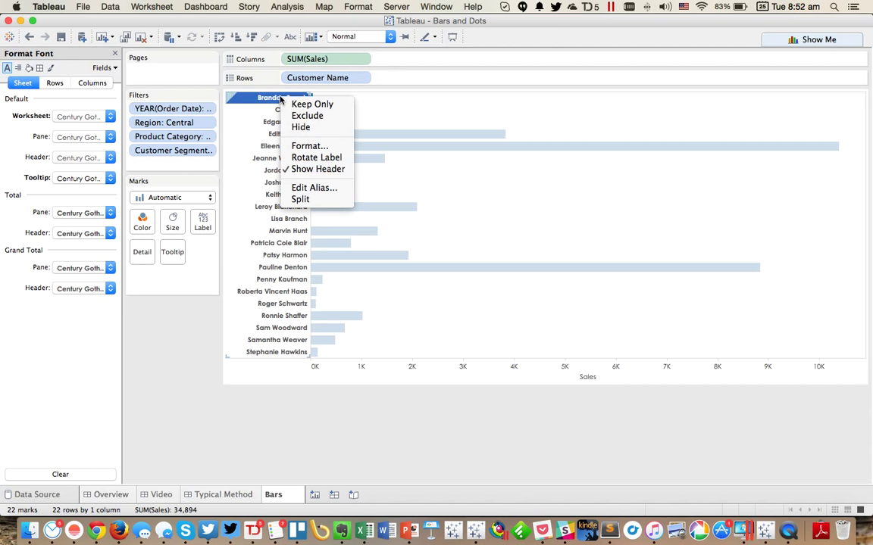
left_click(309, 146)
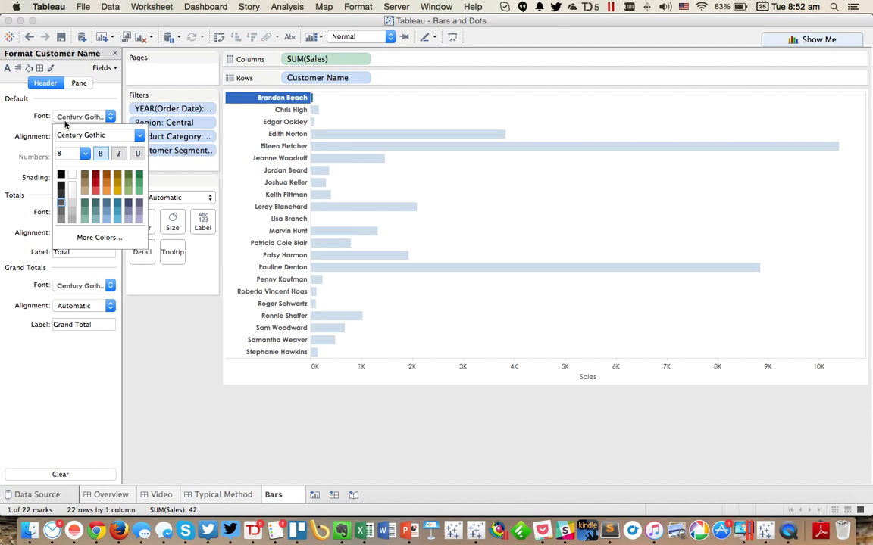
left_click(417, 407)
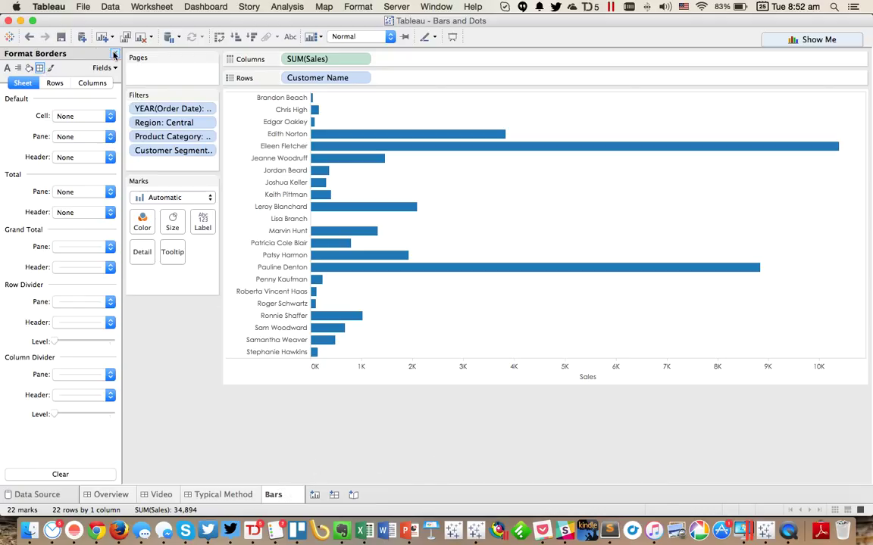
left_click(114, 54)
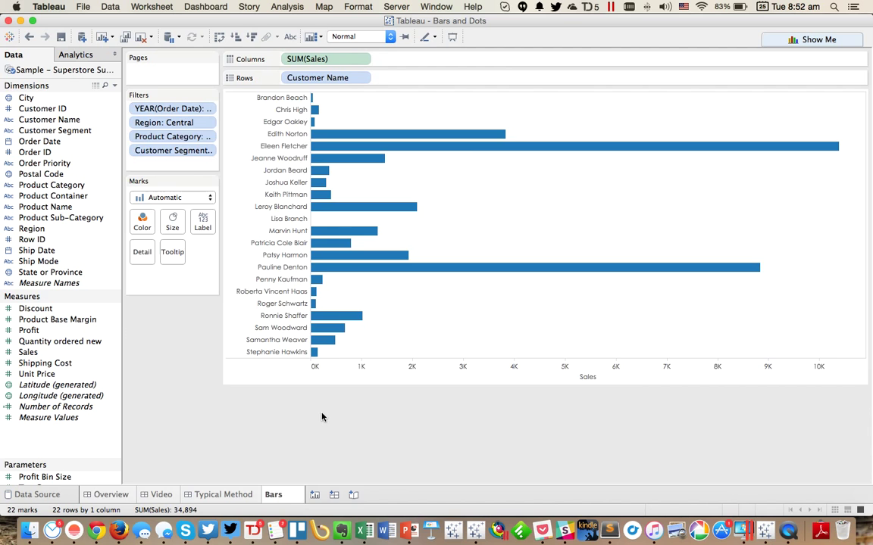
Step: Duplicate the Bars sheet and place continuous Order Date on Columns
left_click(358, 495)
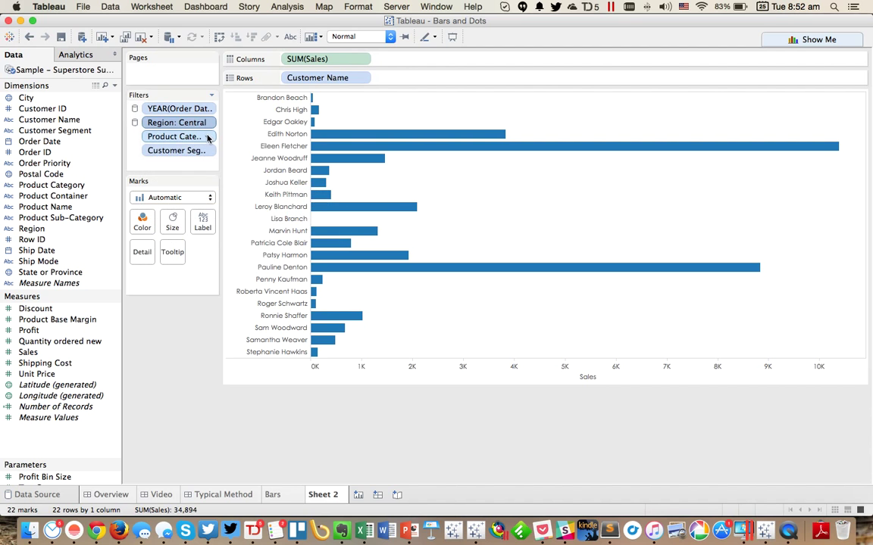
left_click(178, 136)
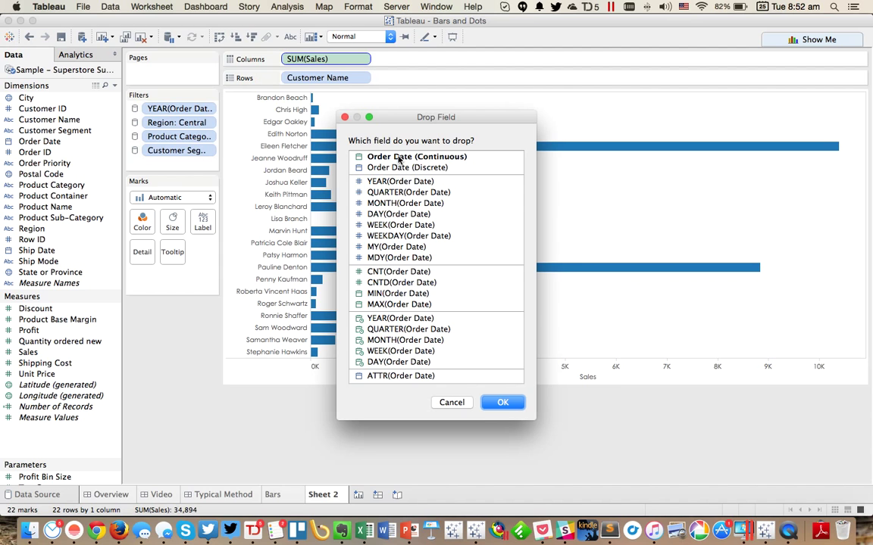
left_click(503, 402)
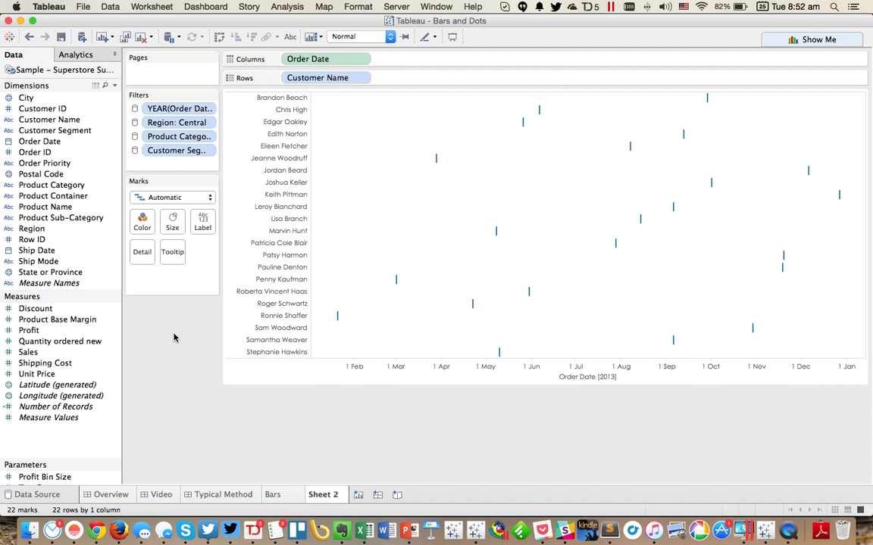
Step: Show marks as circles, rename the sheet Frequency, and open the Typical Method dashboard
left_click(172, 197)
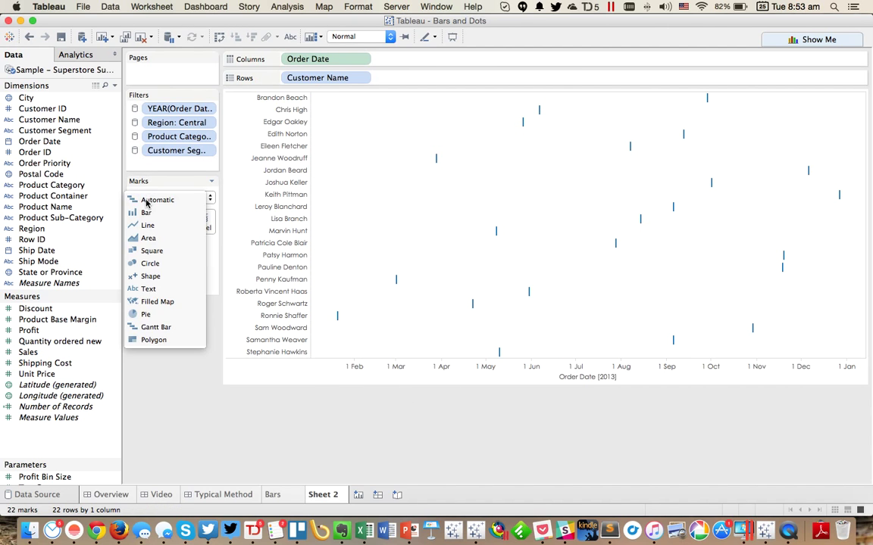
left_click(150, 263)
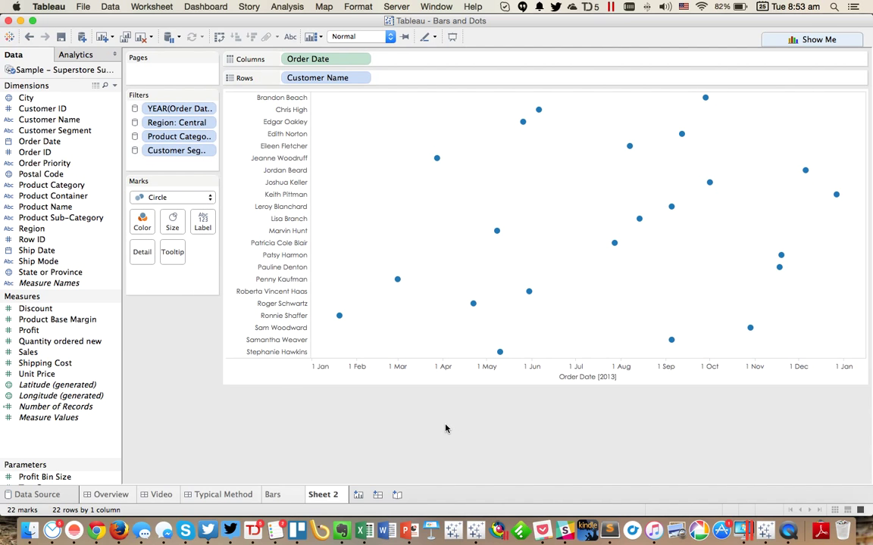
mouse_move(450, 415)
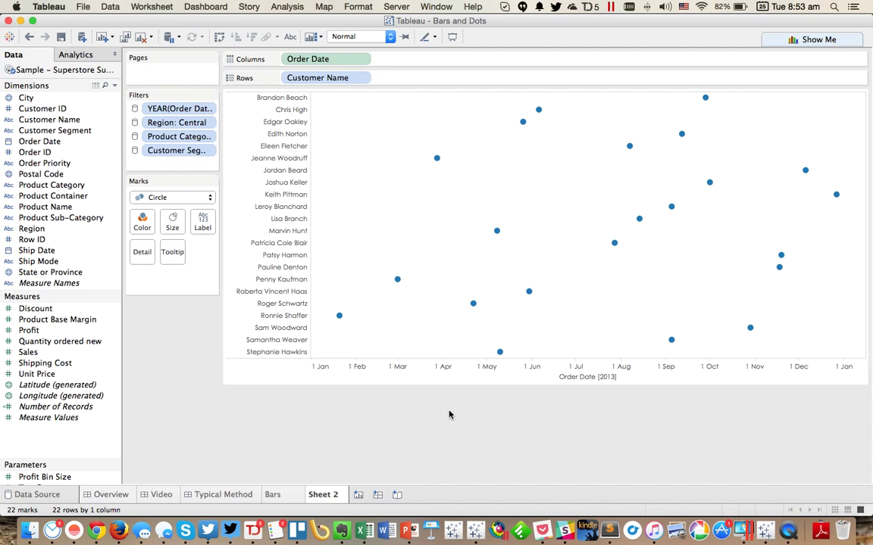
double_click(322, 495)
type("Frequency")
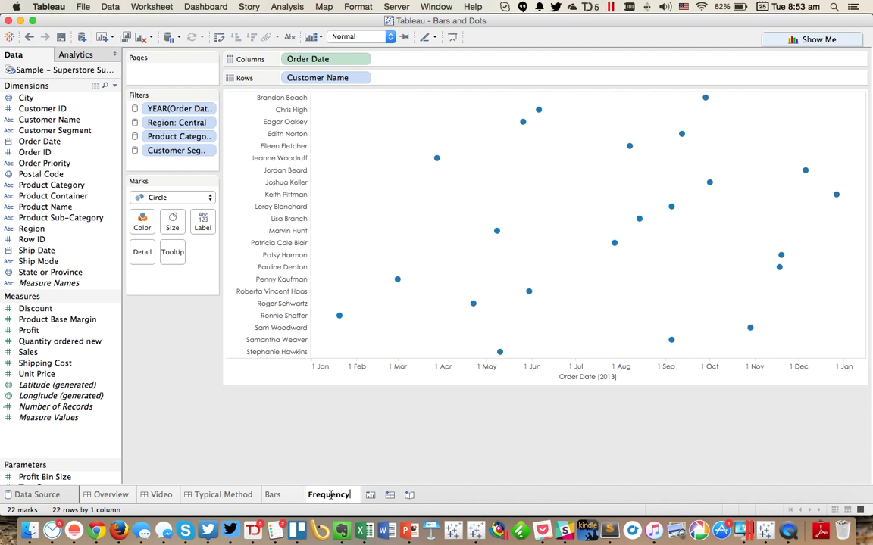
left_click(224, 494)
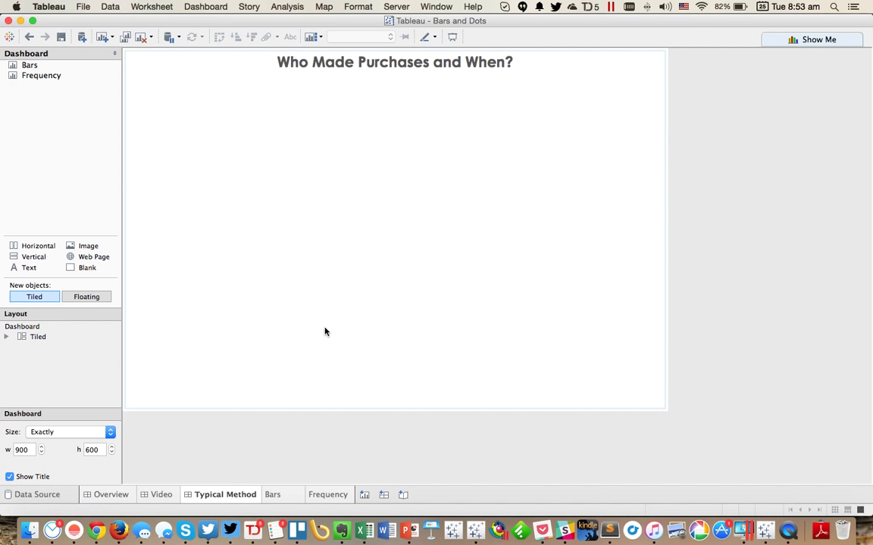
Step: Place both charts on the dashboard, hide the Frequency title, and remove both column dividers
left_click_drag(30, 65, 186, 122)
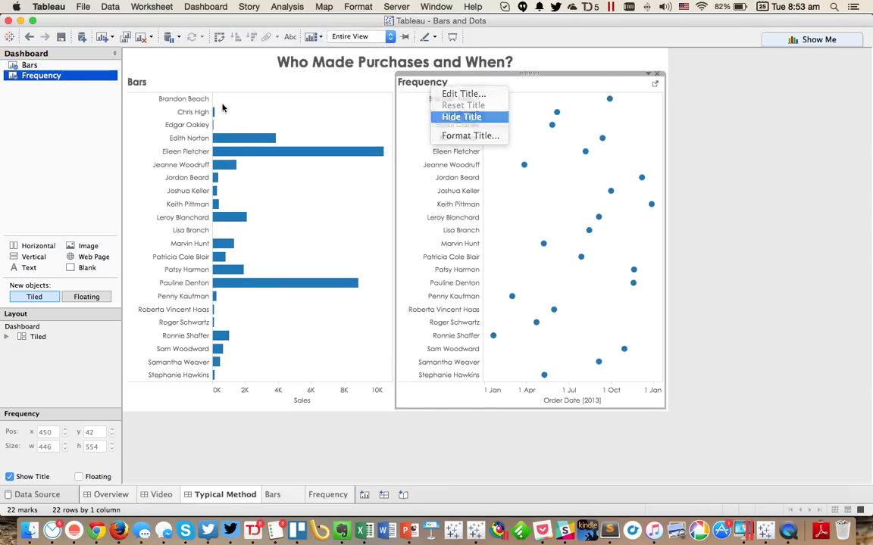
left_click(462, 116)
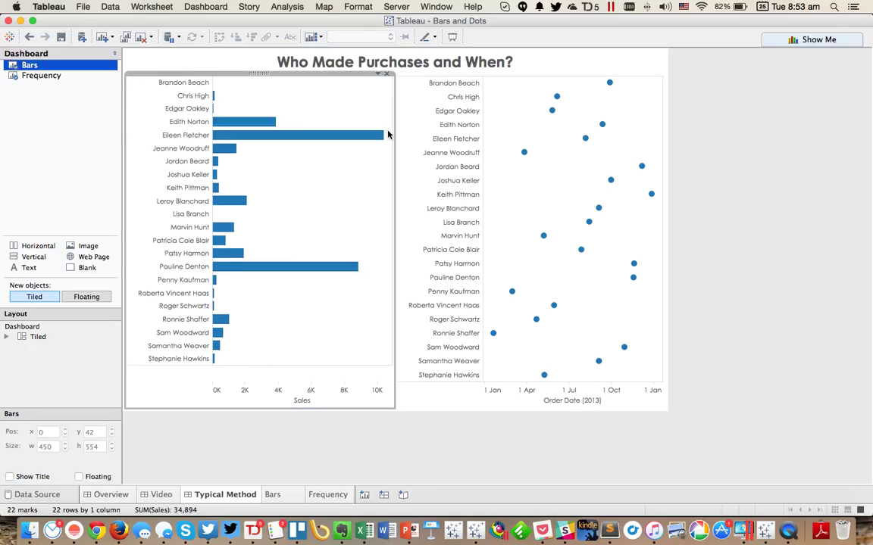
right_click(454, 82)
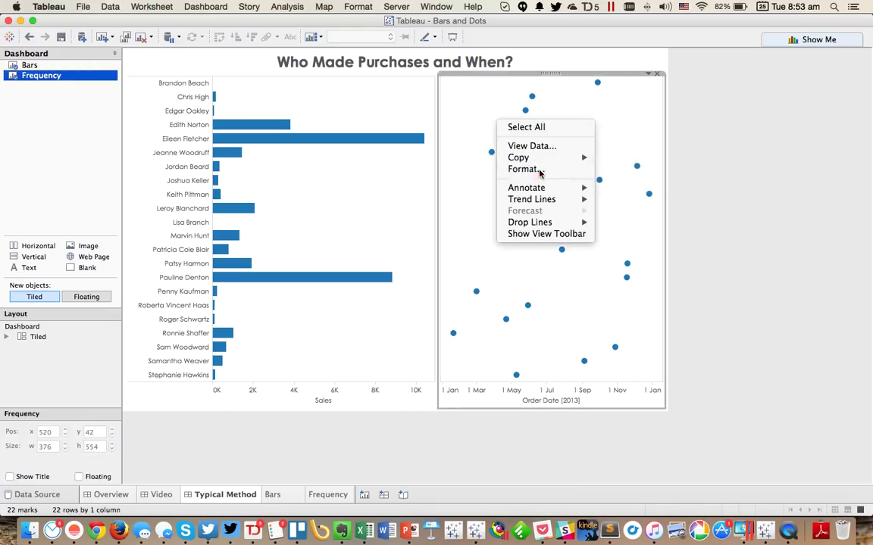
left_click(523, 169)
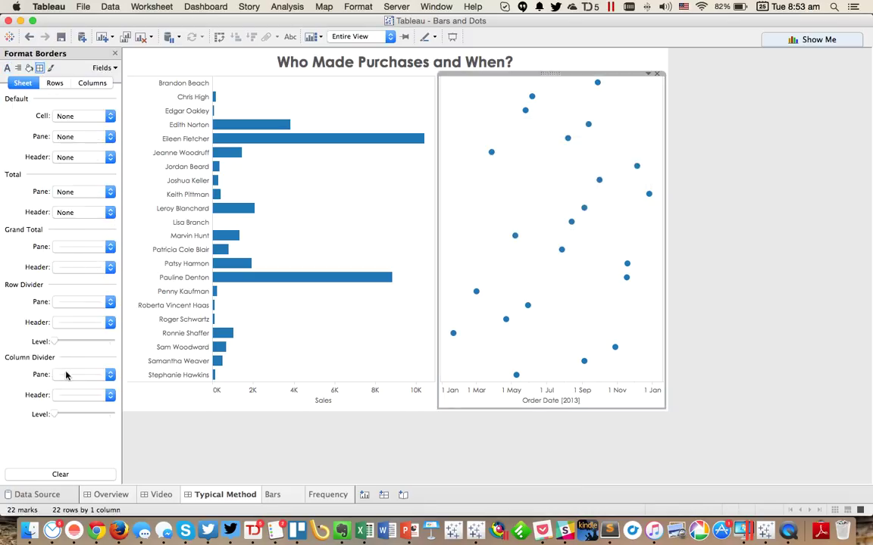
left_click(83, 212)
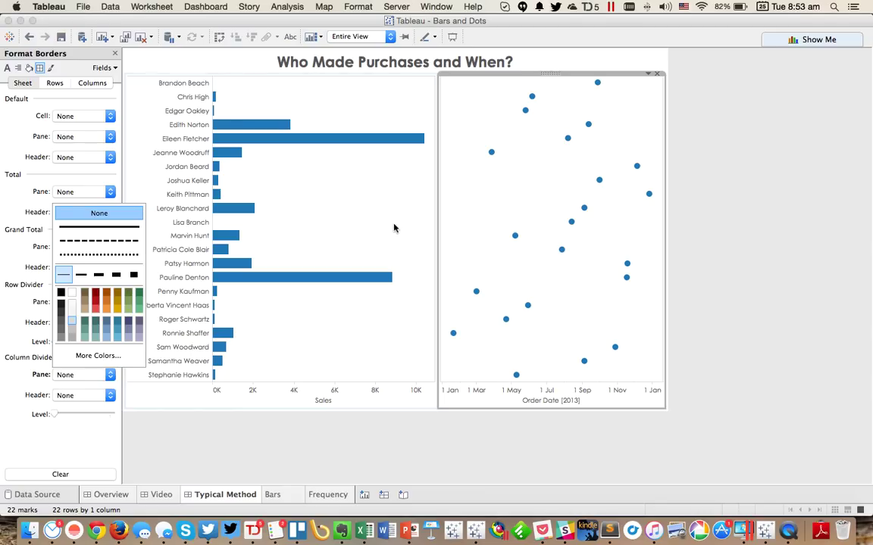
left_click(99, 213)
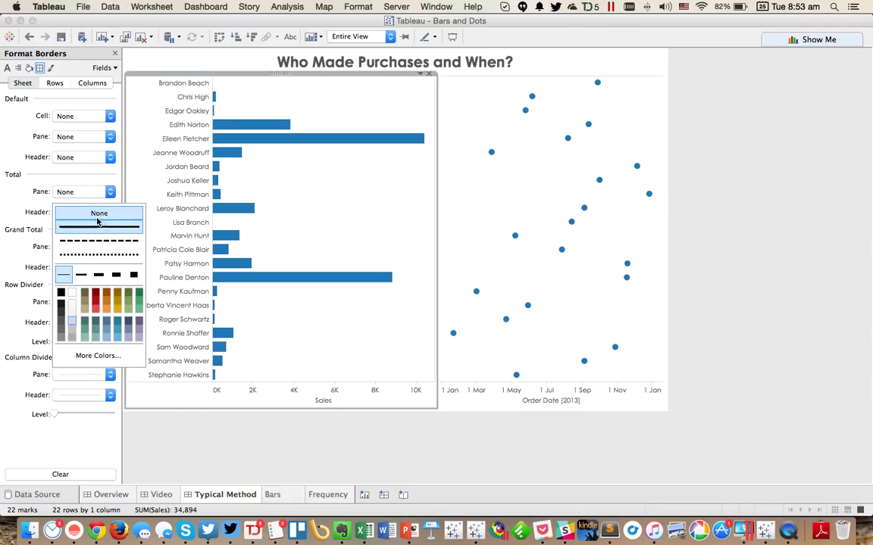
left_click(99, 213)
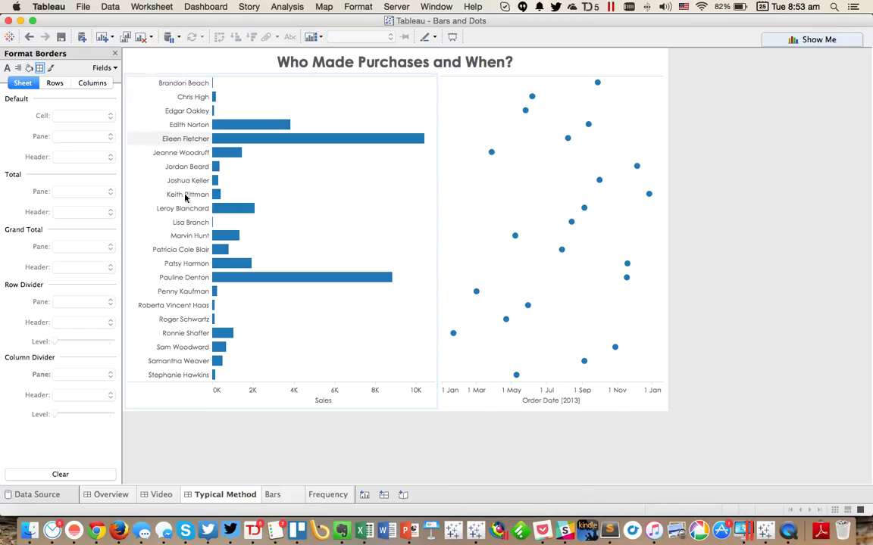
mouse_move(860, 290)
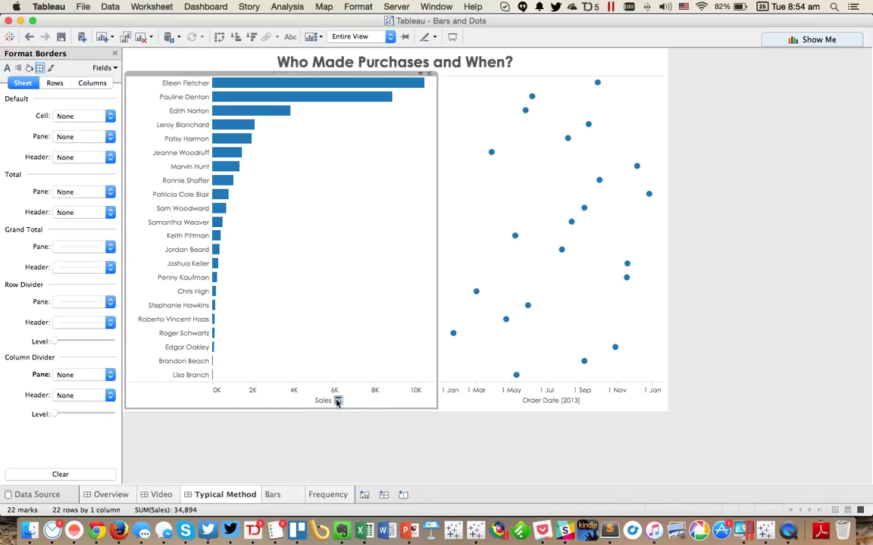
mouse_move(598, 82)
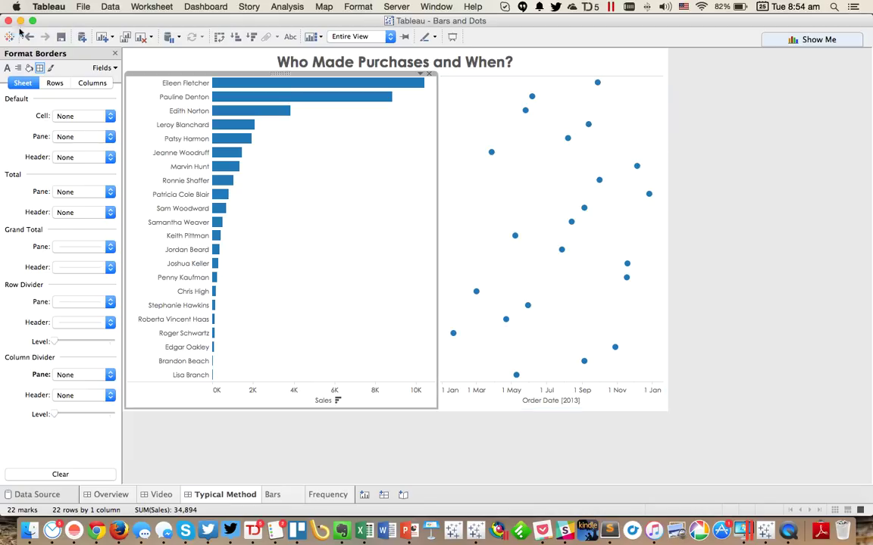
Step: Undo the descending sales sort to restore alphabetical customer order
left_click(29, 36)
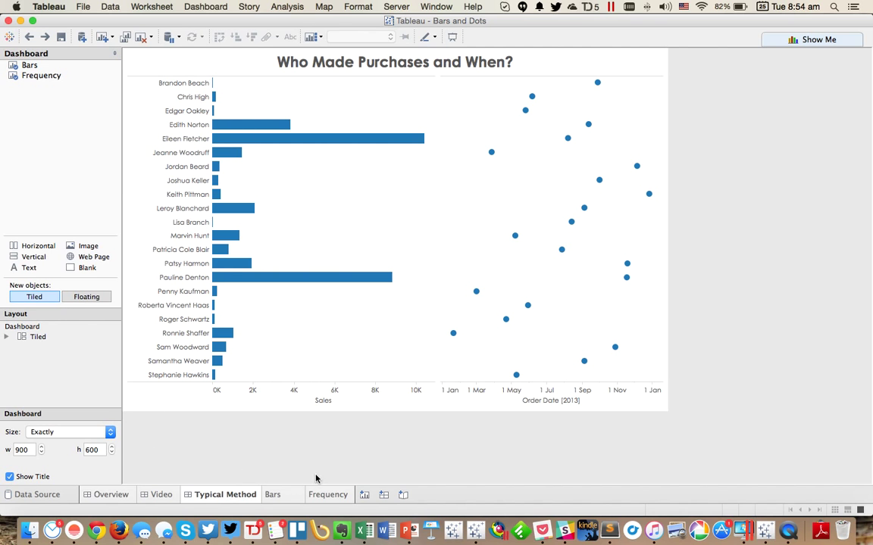
Step: Duplicate the Bars sheet into Sheet 3 and add continuous Order Date beside Sales
right_click(273, 493)
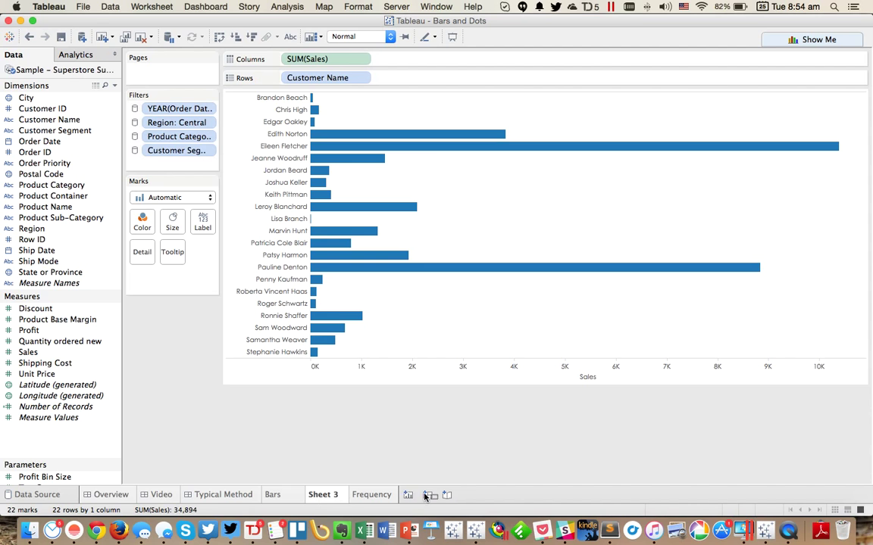
left_click(326, 495)
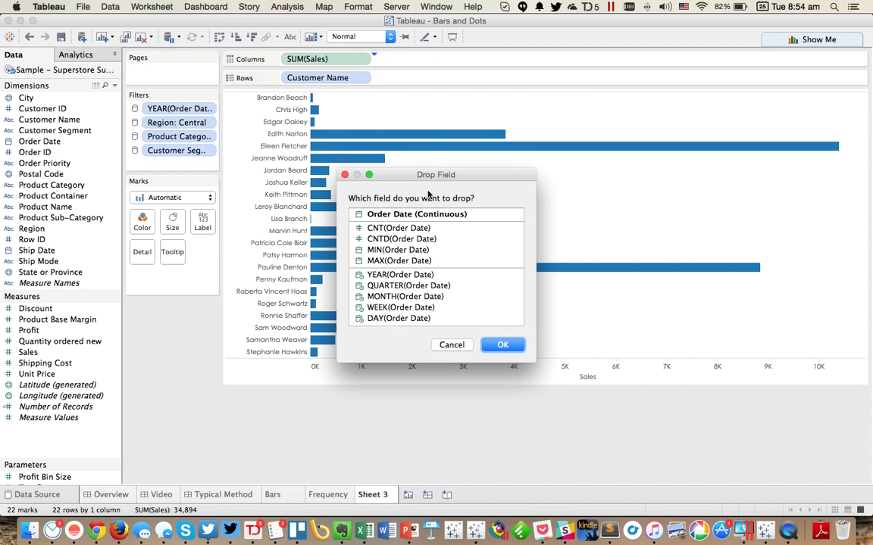
left_click(452, 345)
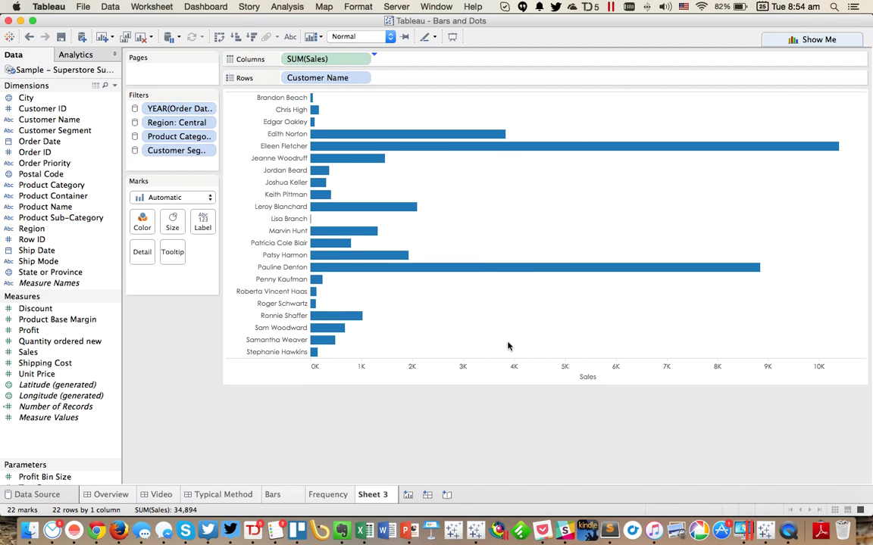
left_click_drag(45, 141, 417, 58)
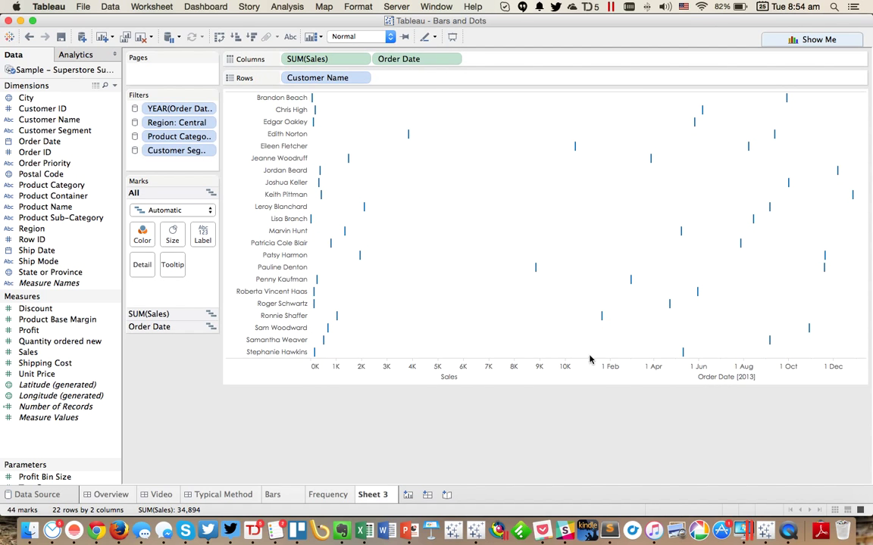
mouse_move(495, 233)
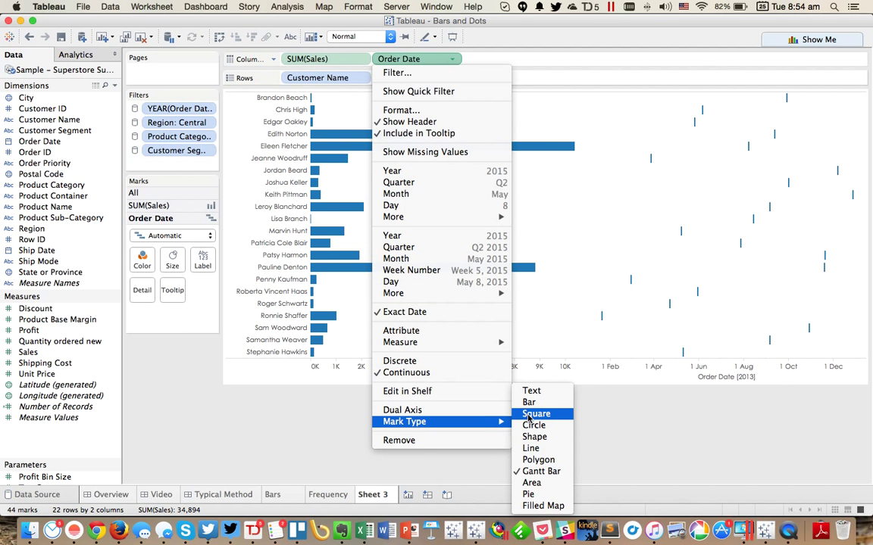
Step: Draw order dates as circles and rename the sheet Bars & Dots
left_click(534, 425)
type("Bars & Dot")
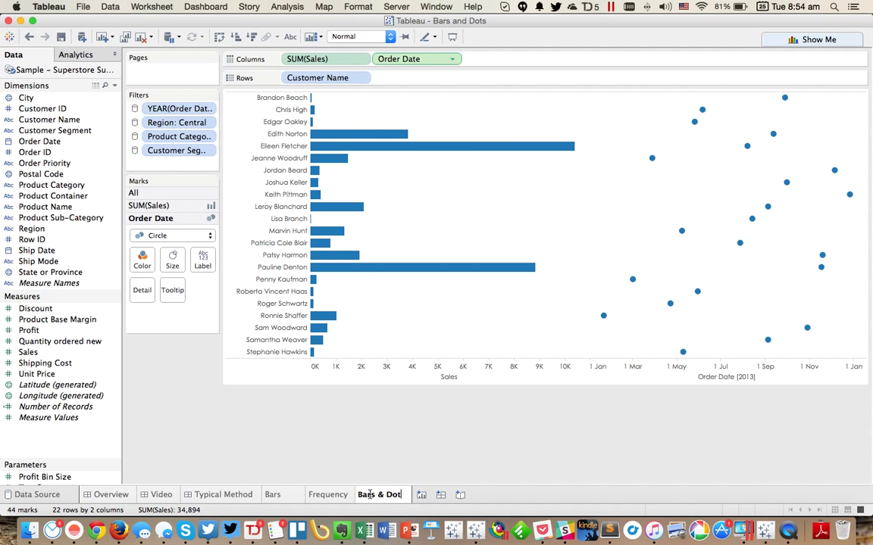
right_click(223, 495)
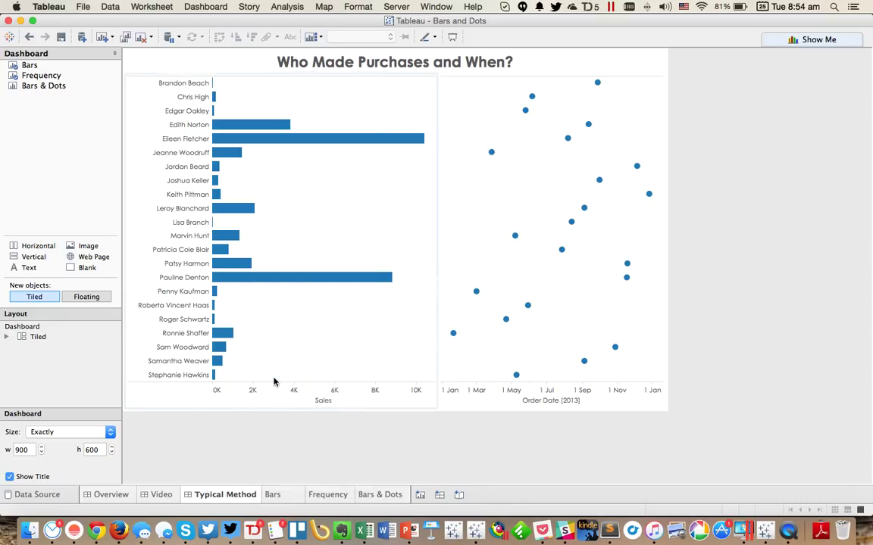
Step: Copy the dashboard as Correct Method, use Bars & Dots, and sort by descending sales
left_click(390, 494)
type("Correct Method")
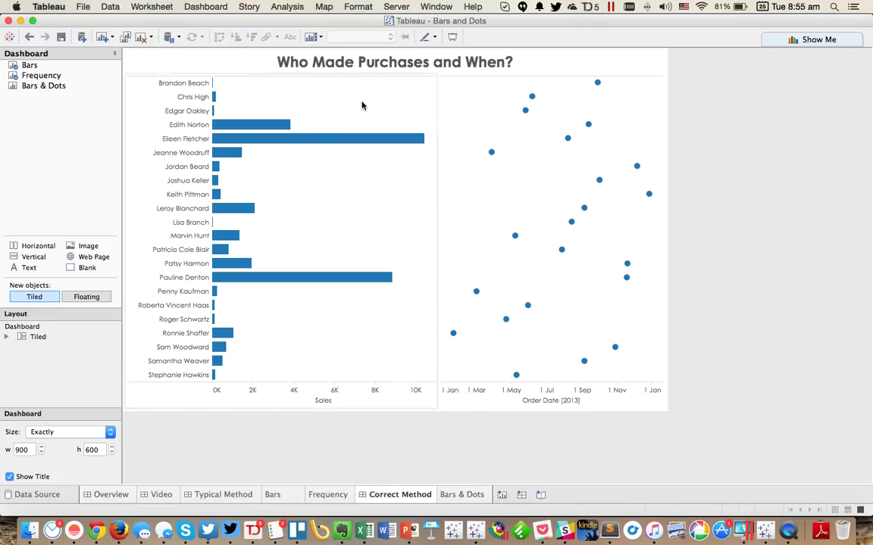
left_click(29, 64)
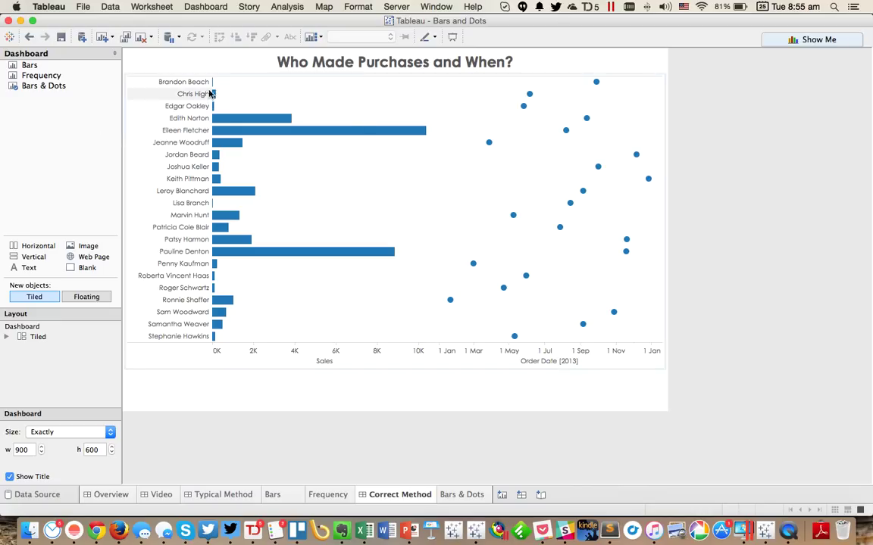
mouse_move(227, 142)
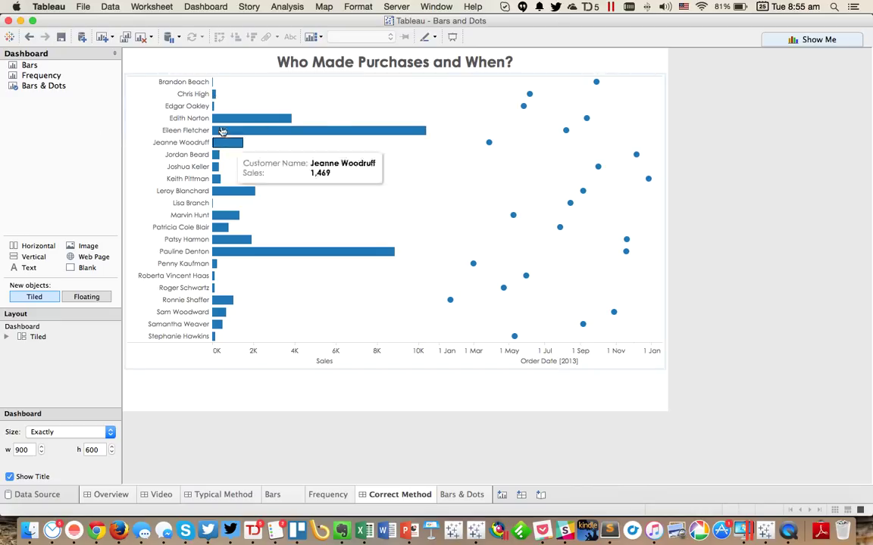
mouse_move(548, 182)
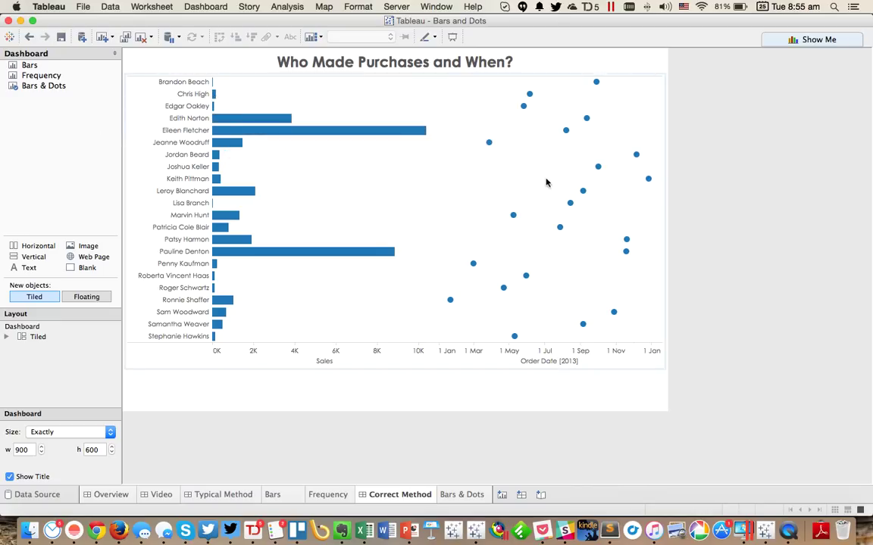
left_click(43, 86)
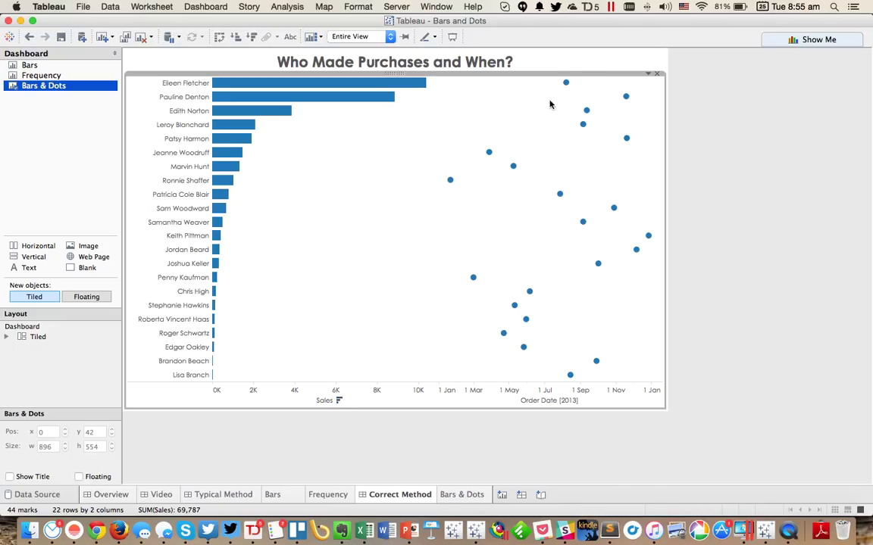
mouse_move(566, 82)
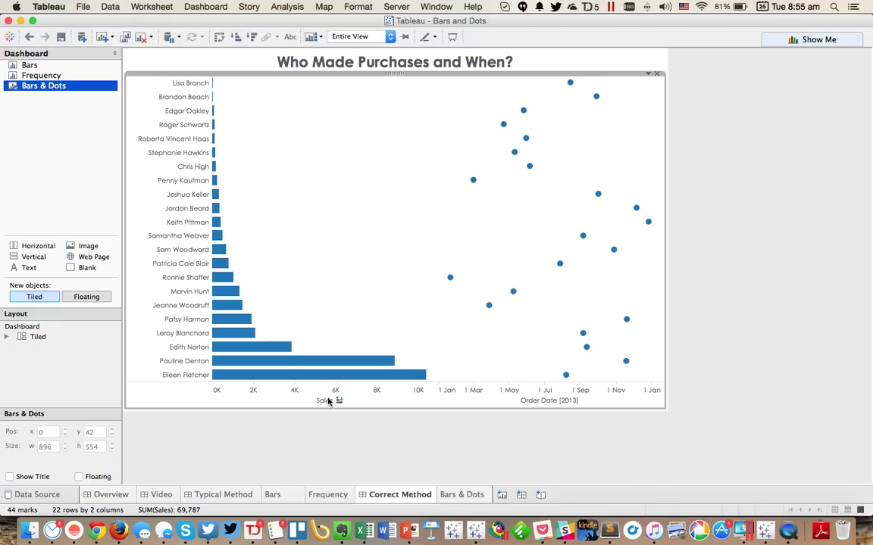
mouse_move(570, 84)
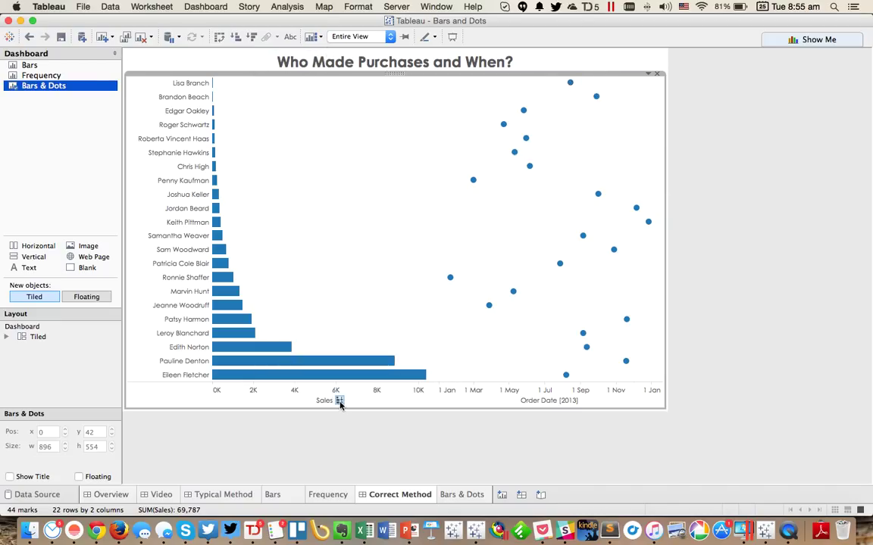
left_click(339, 400)
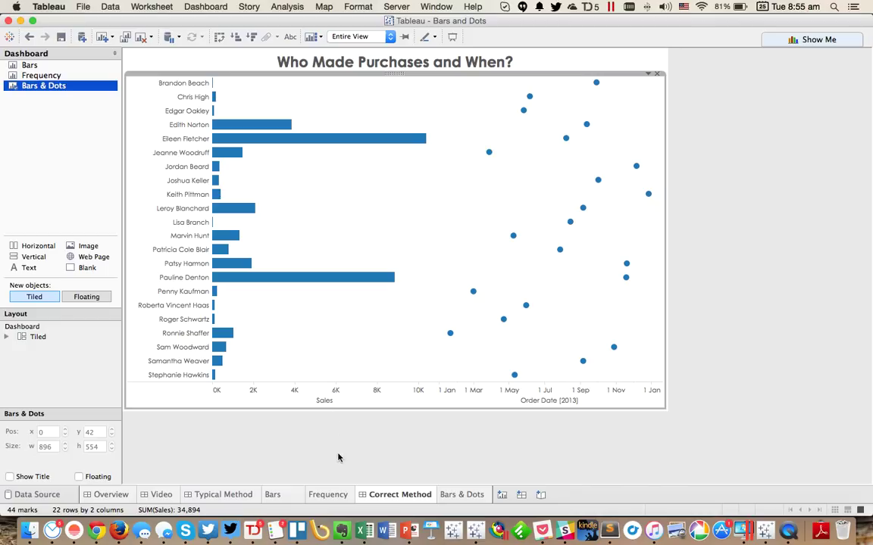
mouse_move(333, 458)
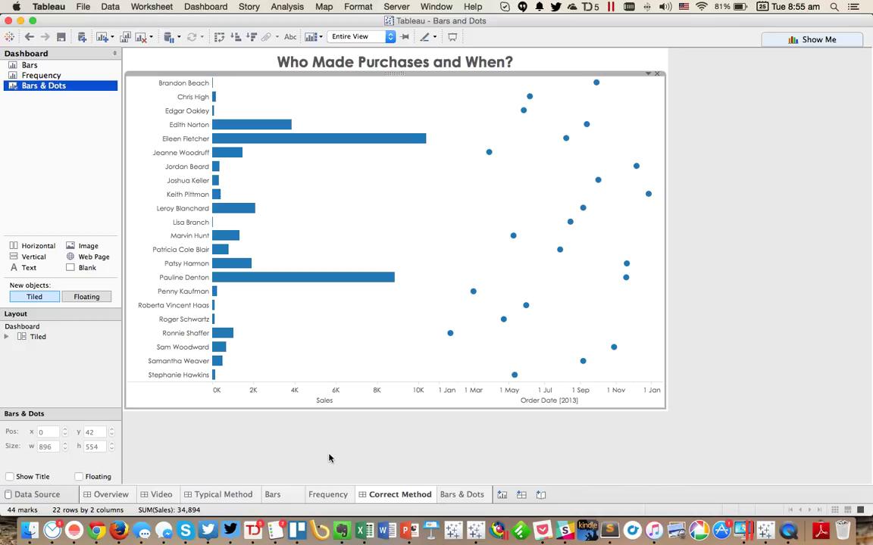
mouse_move(329, 425)
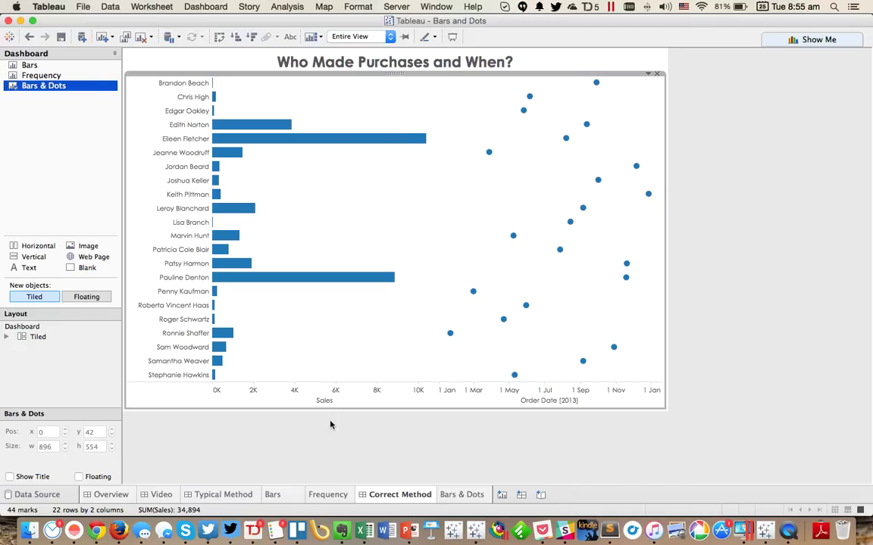
mouse_move(306, 397)
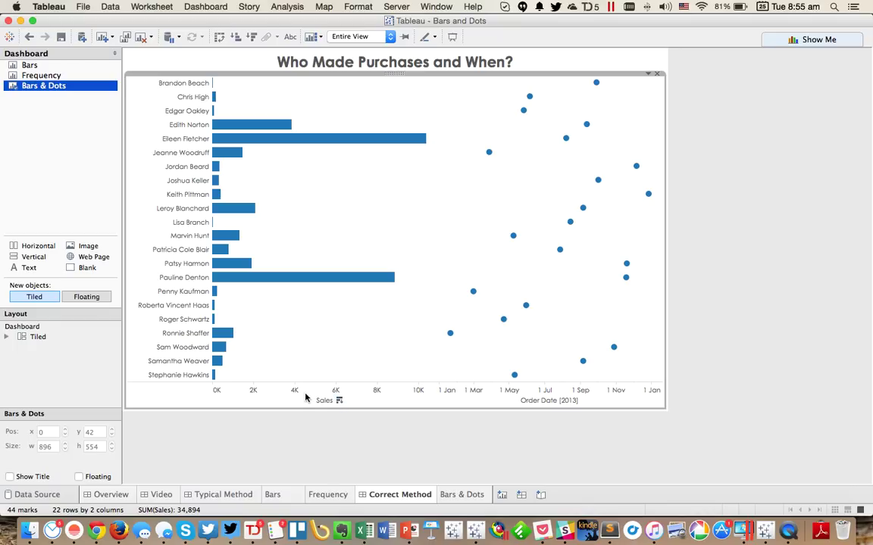
mouse_move(552, 404)
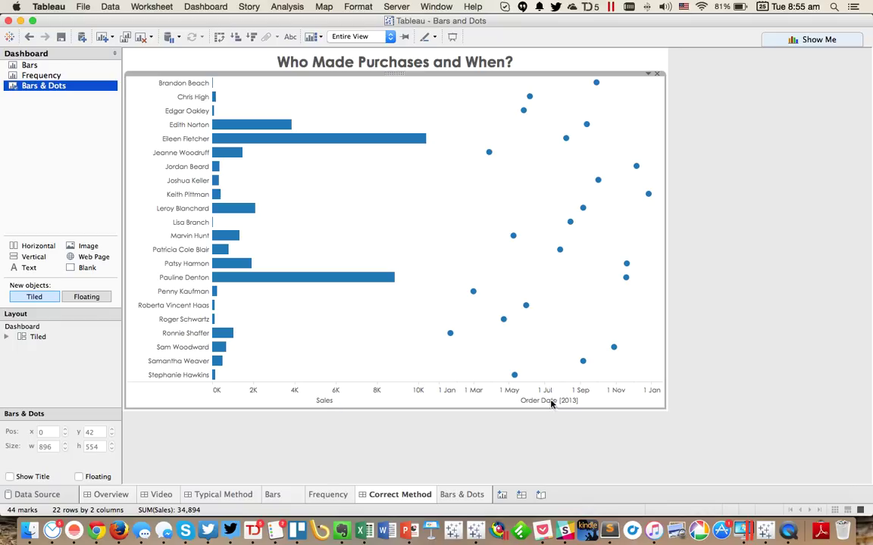
mouse_move(477, 458)
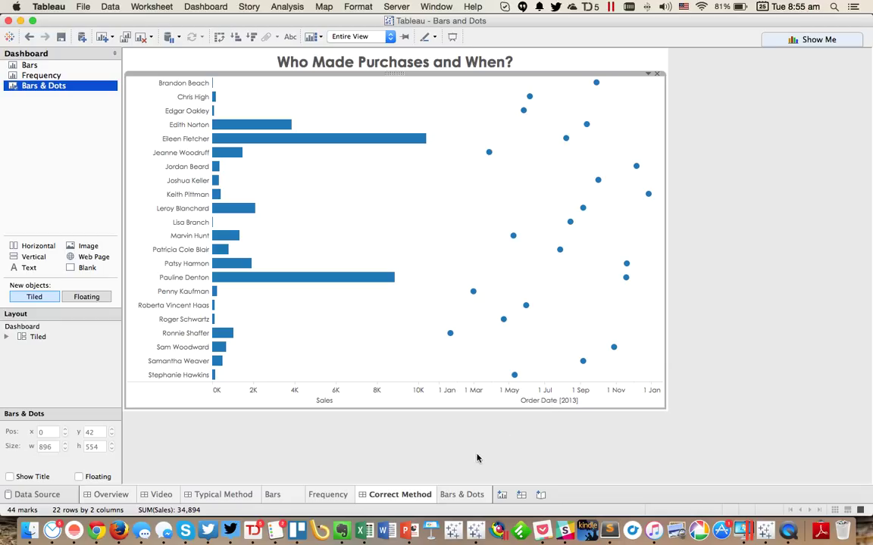